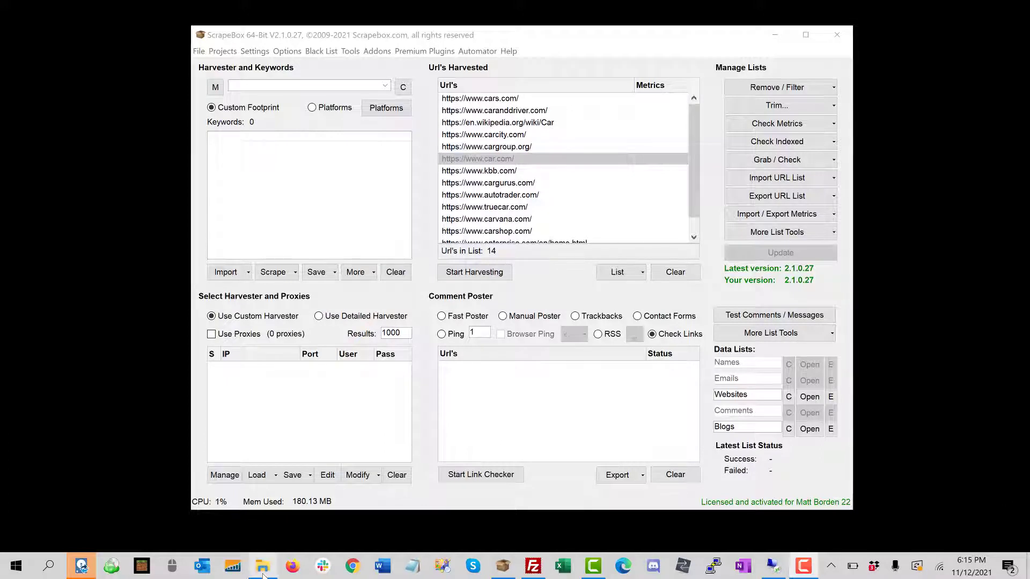
Step: Reveal the Grab / Check menu of grabbing tools for the harvested URL list
left_click(262, 565)
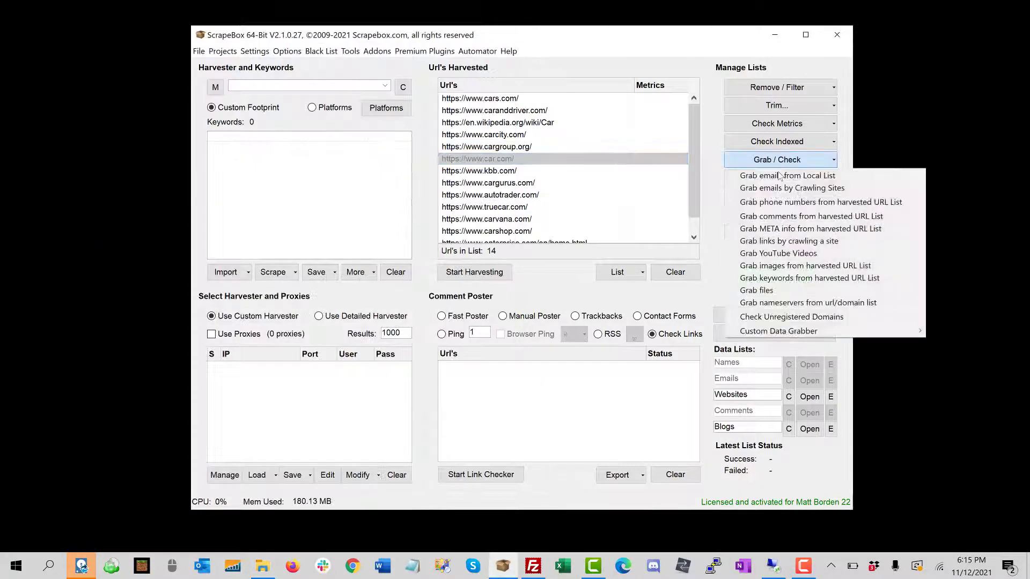
mouse_move(806, 266)
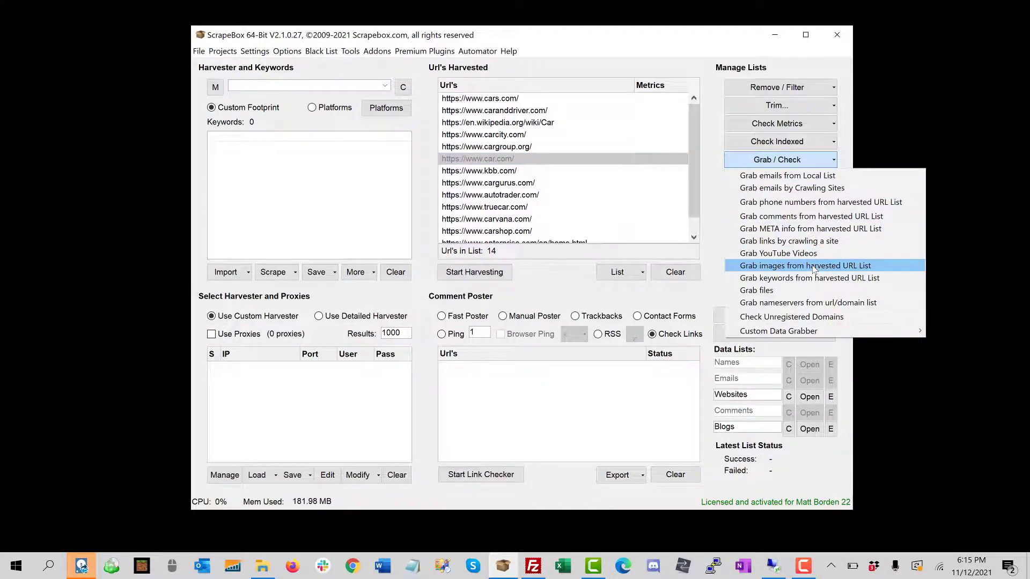
Step: Run 'Grab images from harvested URL List' so all 14 car-site URLs finish as Completed
left_click(806, 265)
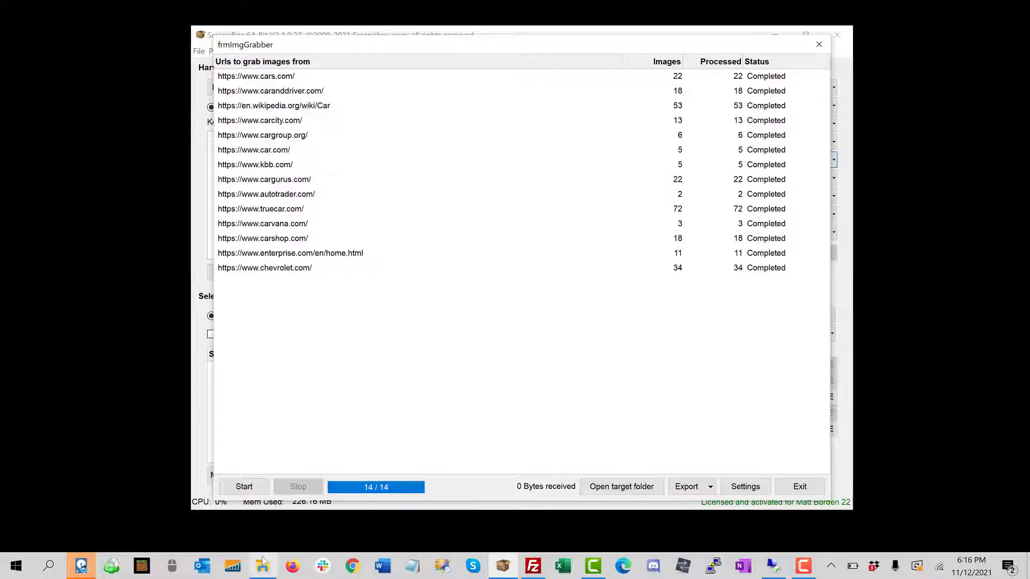
Step: Show the target images folder and browse its 265 grabbed pictures, from car photos to brand logos
left_click(262, 566)
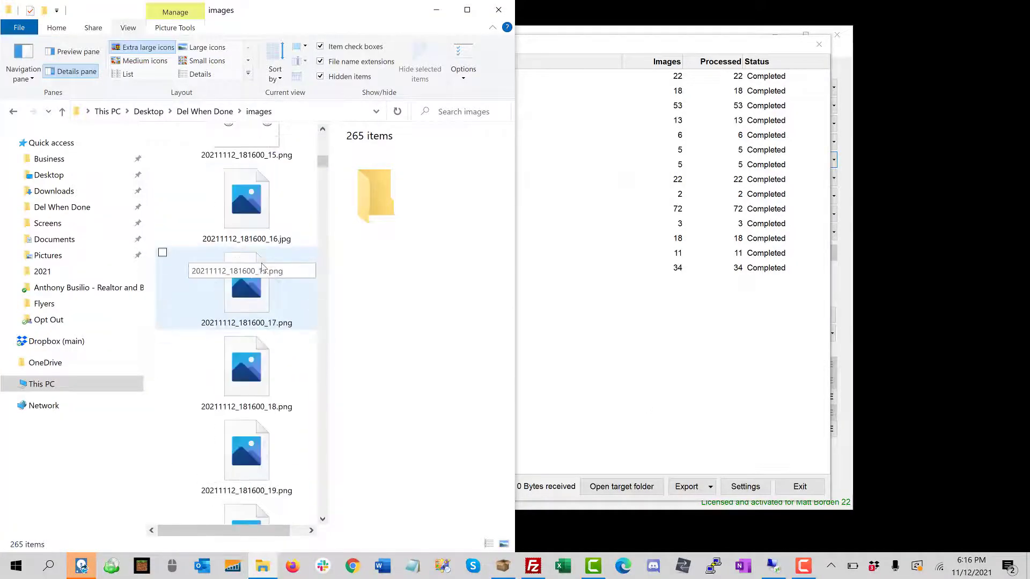
scroll("down", 3)
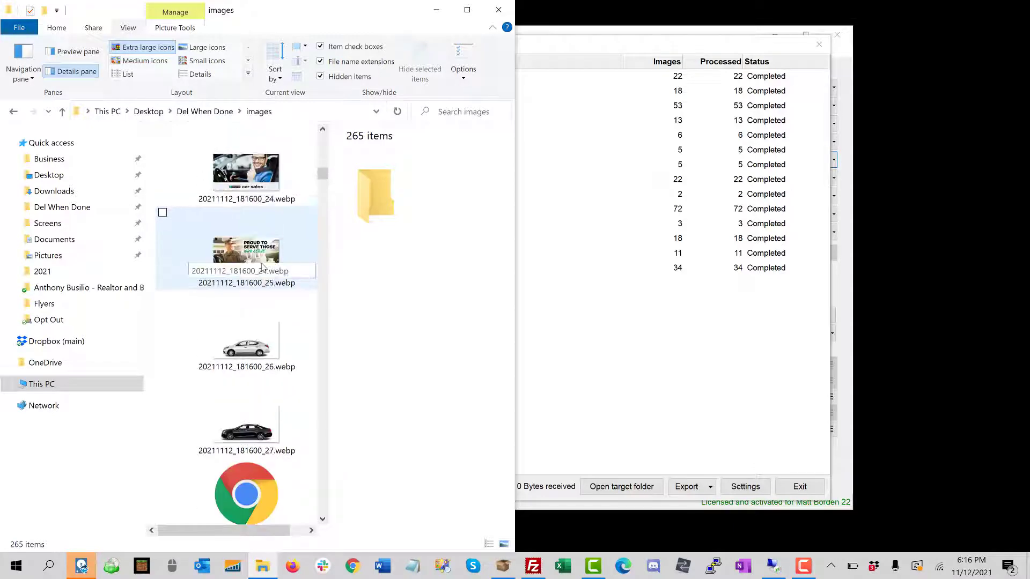
scroll("down", 3)
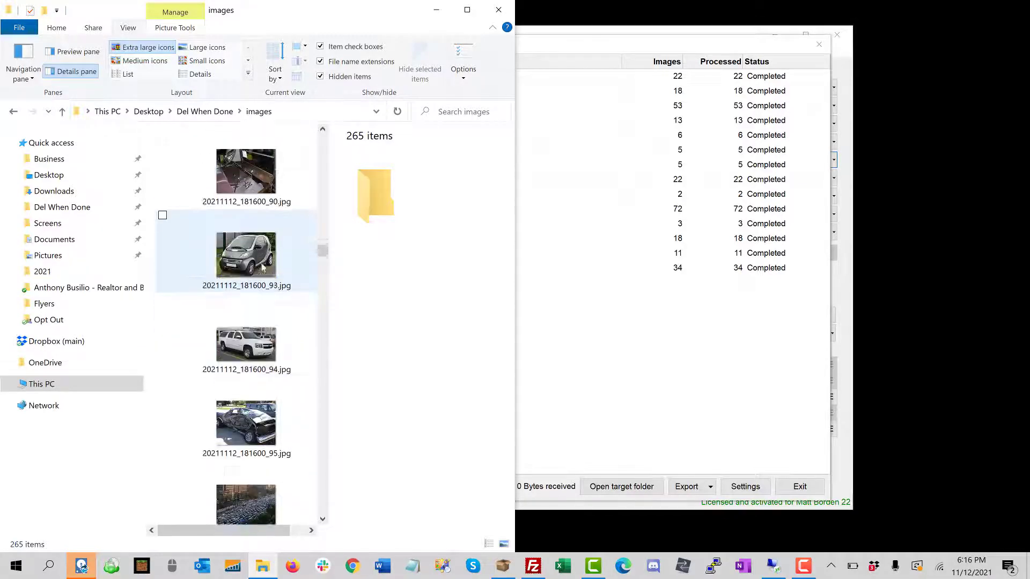
scroll("down", 3)
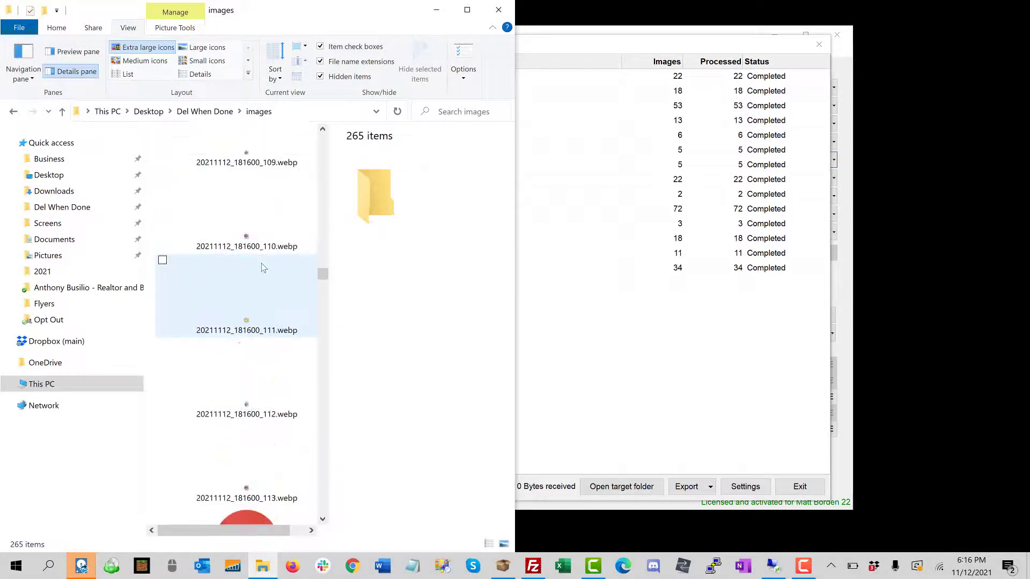
scroll("down", 3)
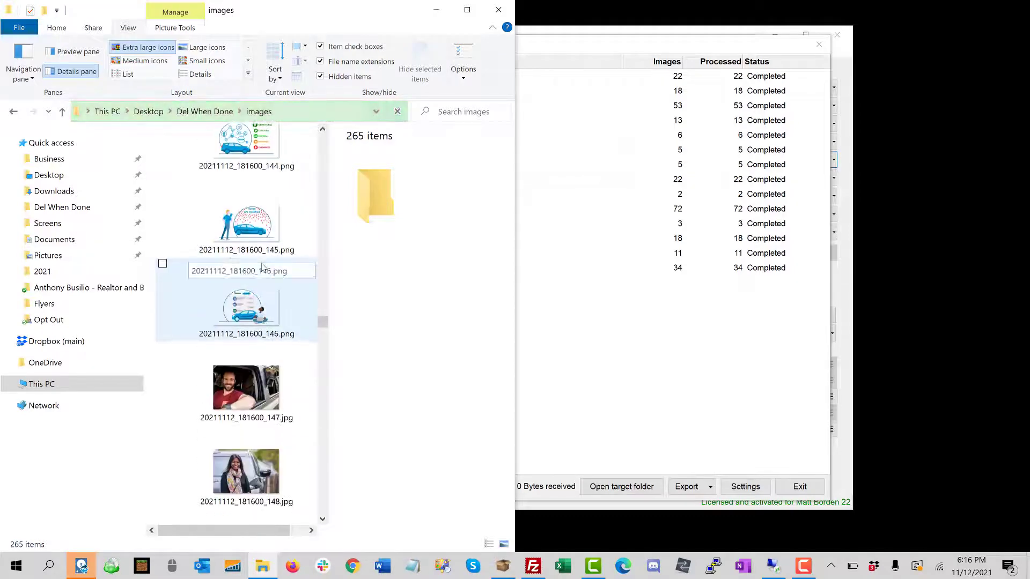
scroll("down", 3)
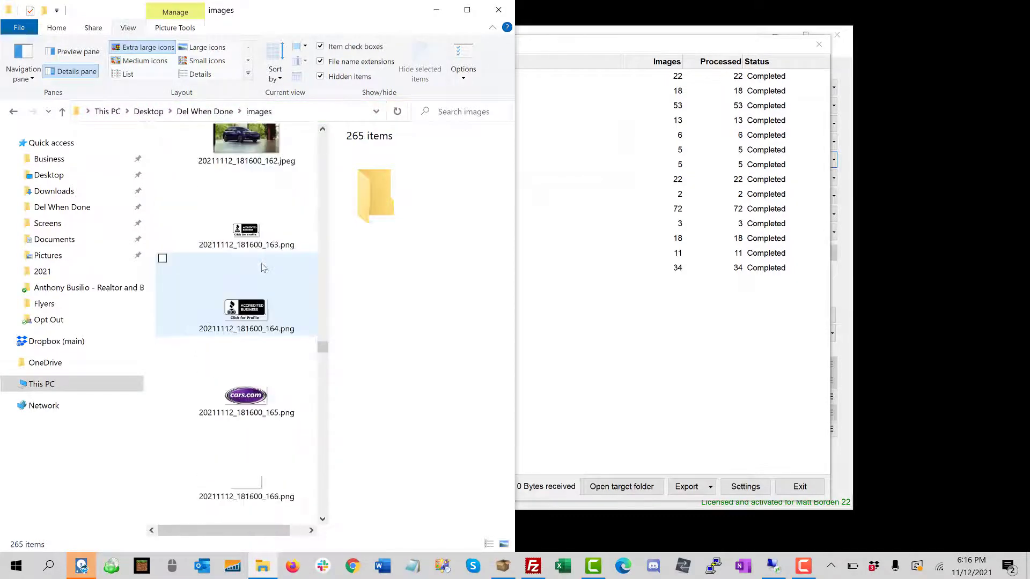
scroll("down", 3)
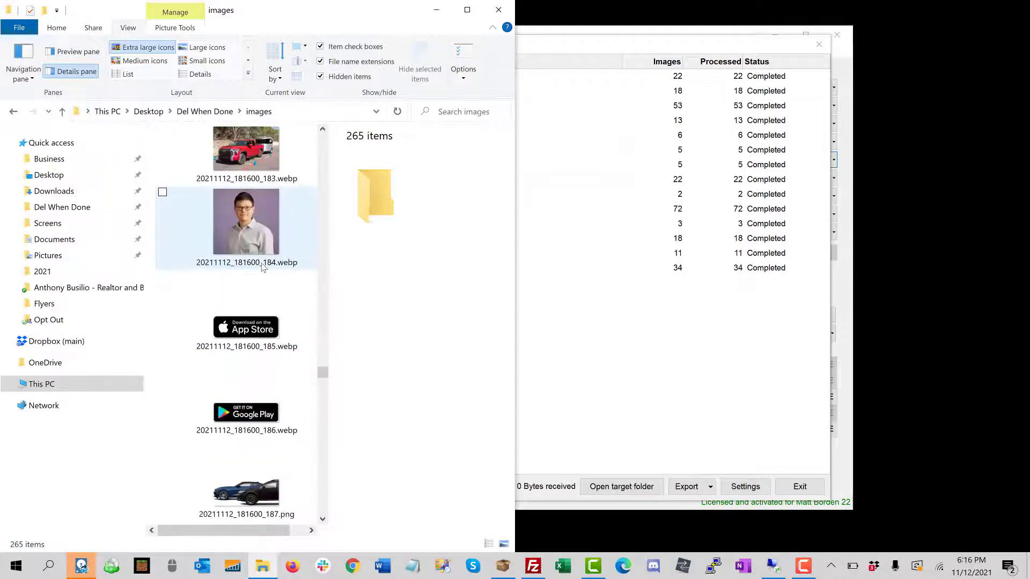
scroll("down", 3)
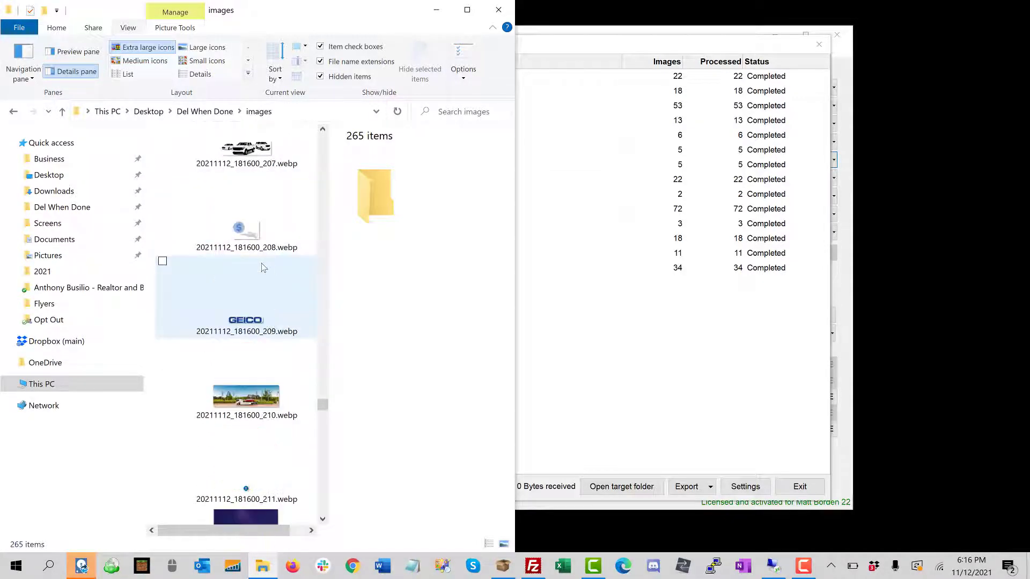
scroll("down", 3)
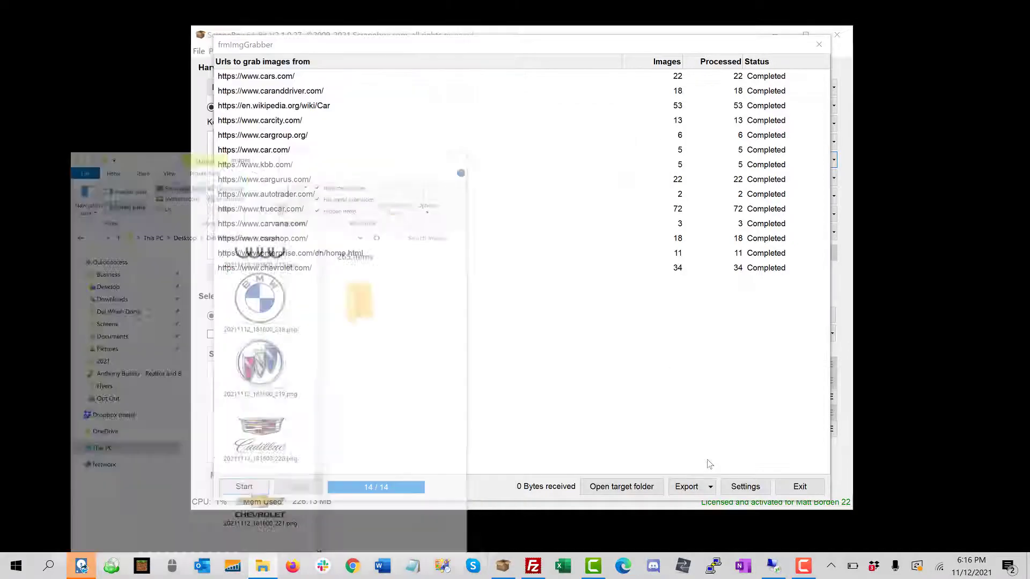
left_click(745, 487)
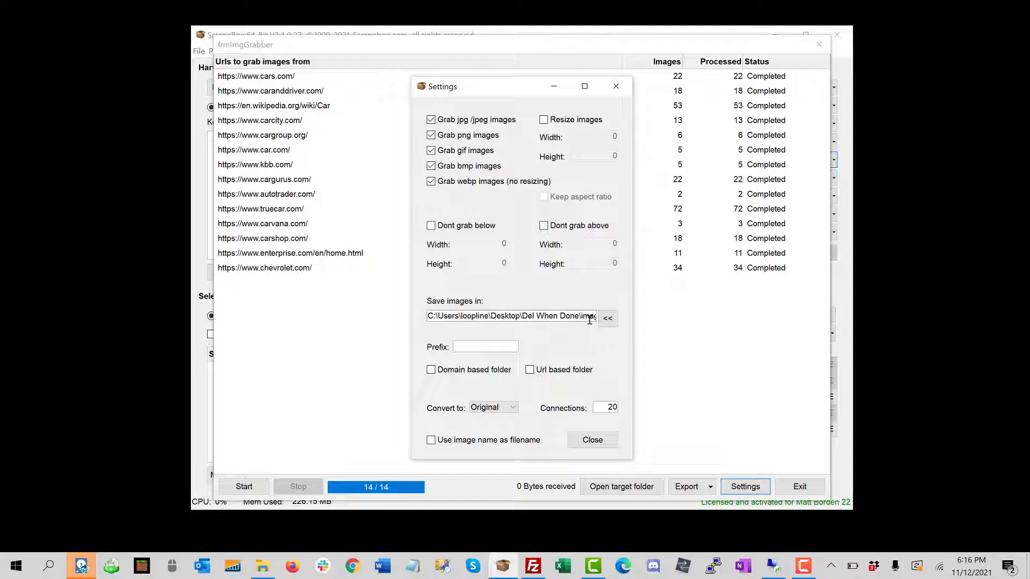
left_click(485, 347)
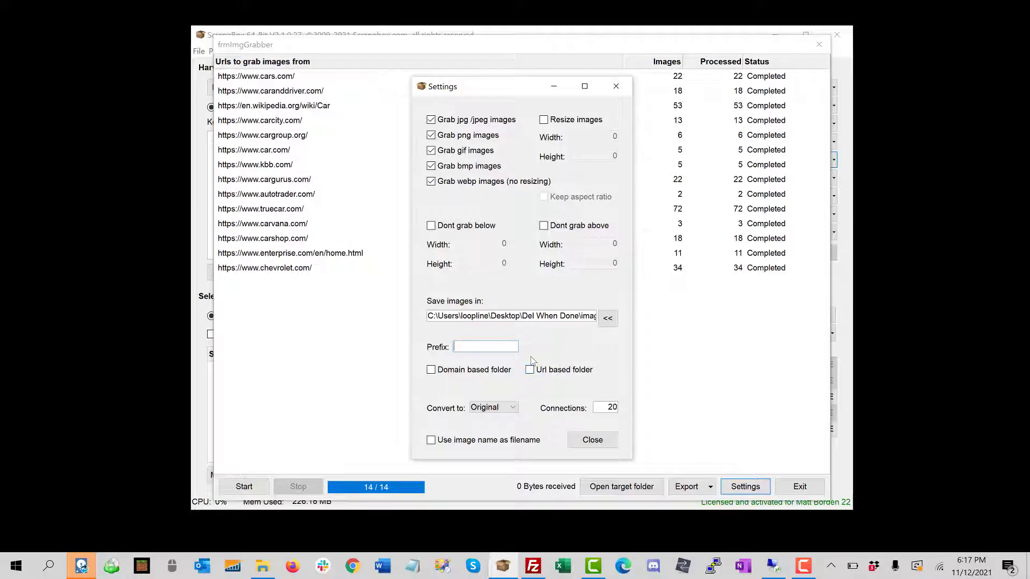
left_click(492, 407)
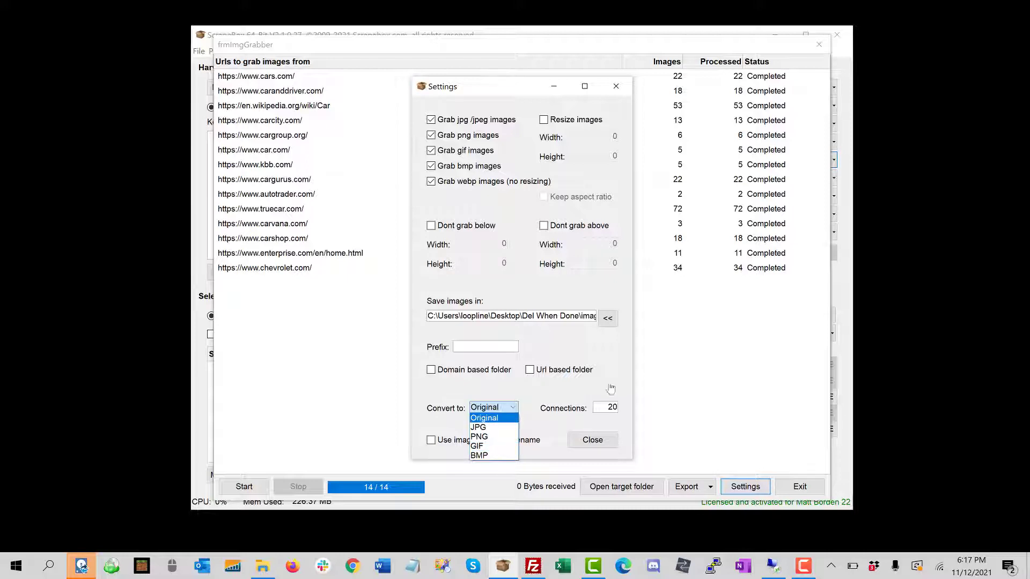
left_click(484, 417)
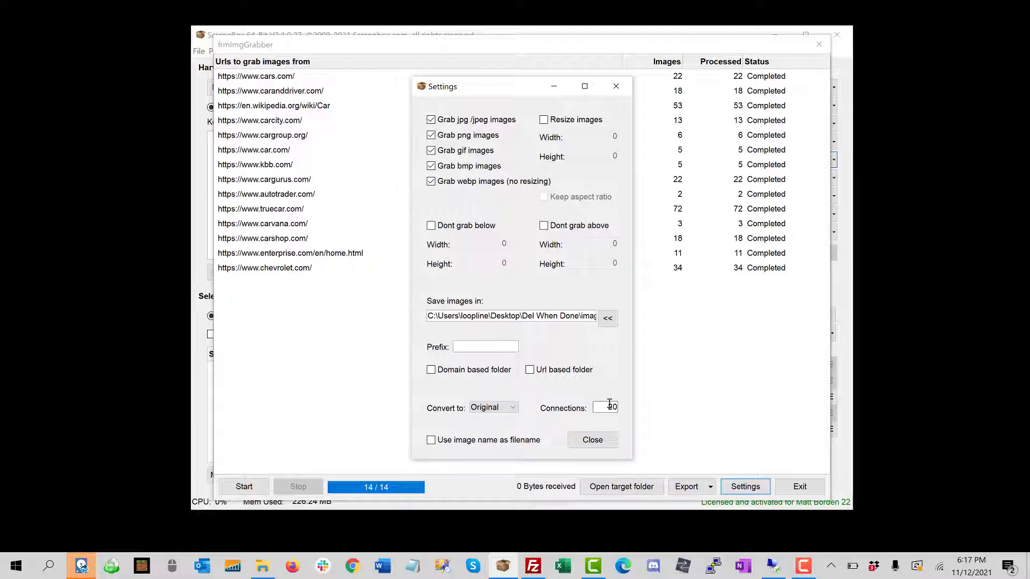
left_click(592, 440)
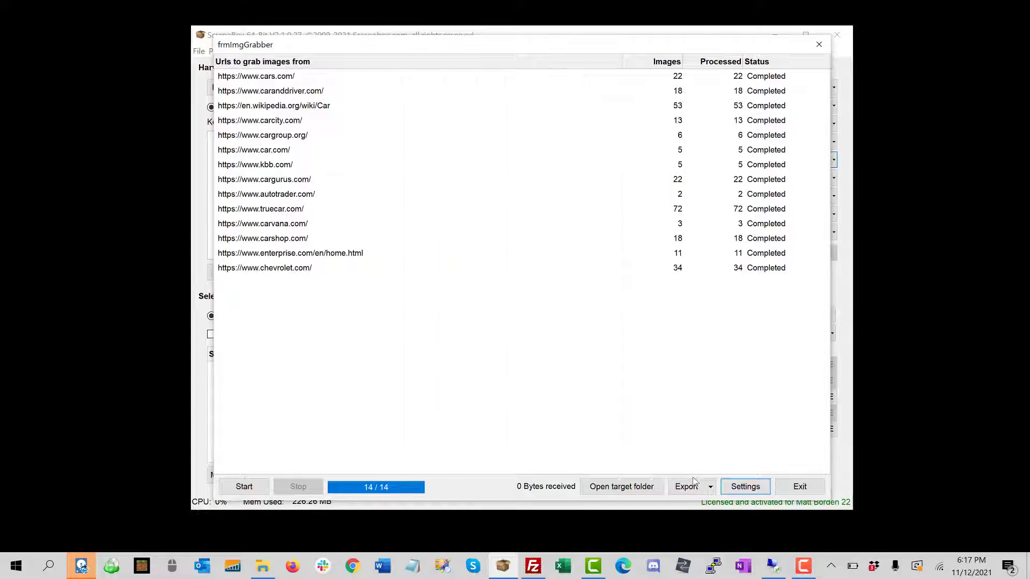
Step: Export all successfully accessed source URLs from the Image Grabber results
left_click(686, 486)
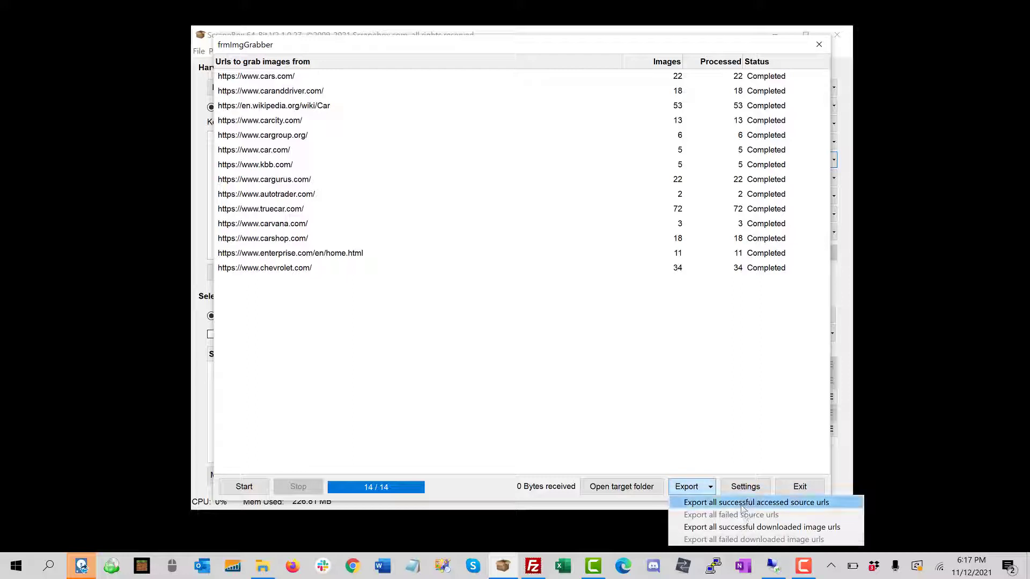
mouse_move(721, 211)
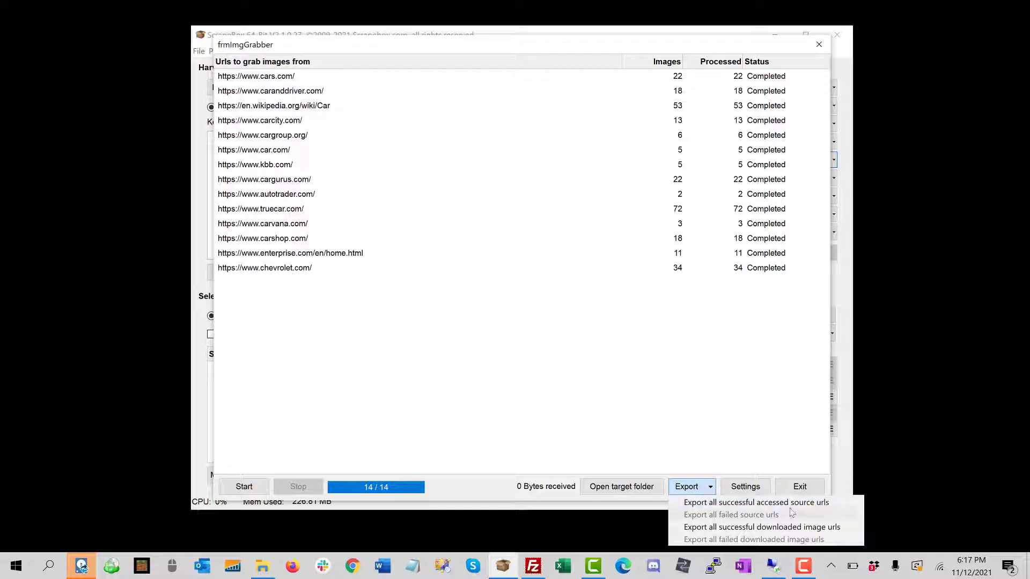
mouse_move(789, 529)
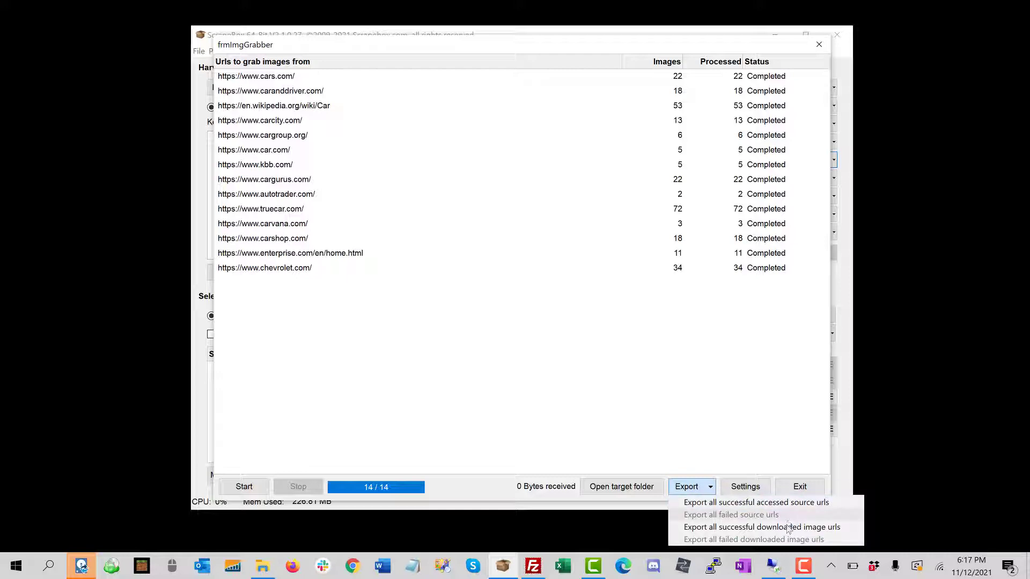
mouse_move(757, 502)
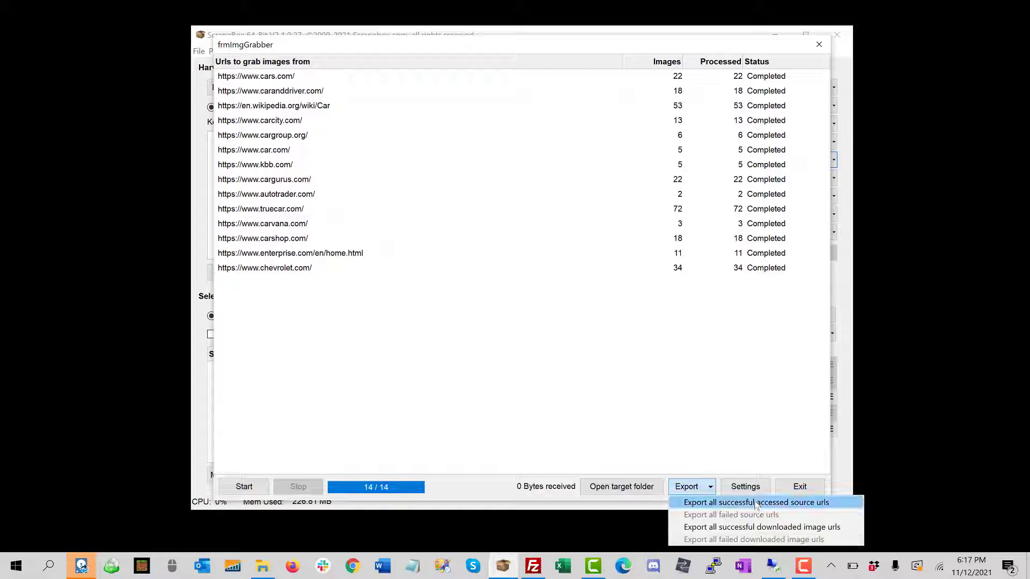
left_click(756, 502)
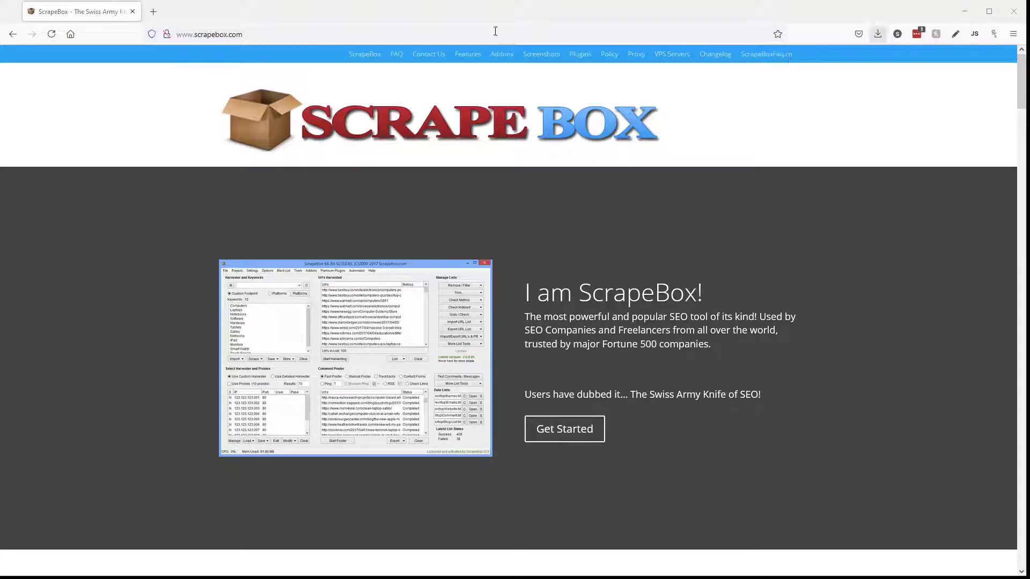
Step: Scroll the scrapebox.com home page down to its feature highlights
scroll("down", 3)
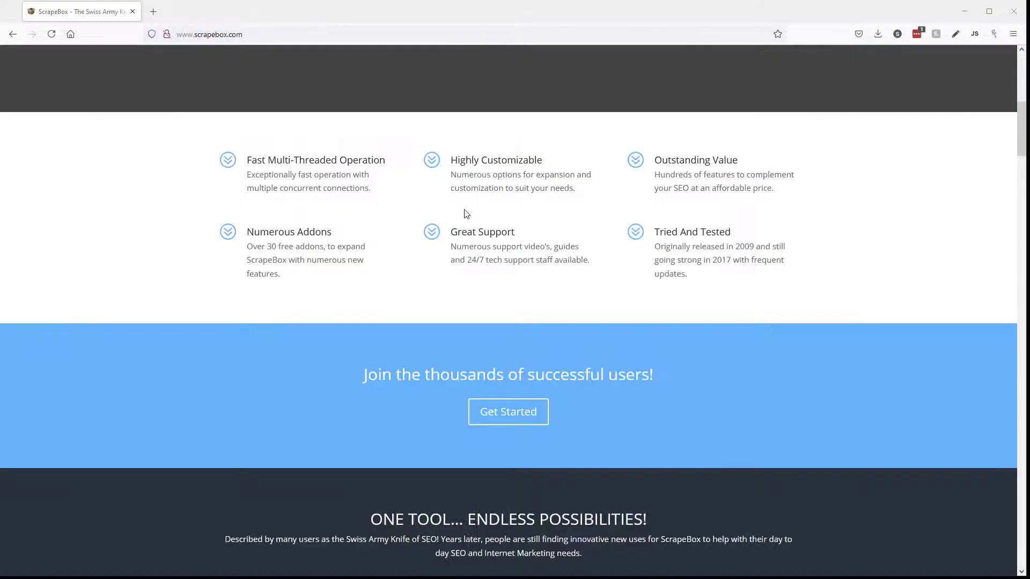